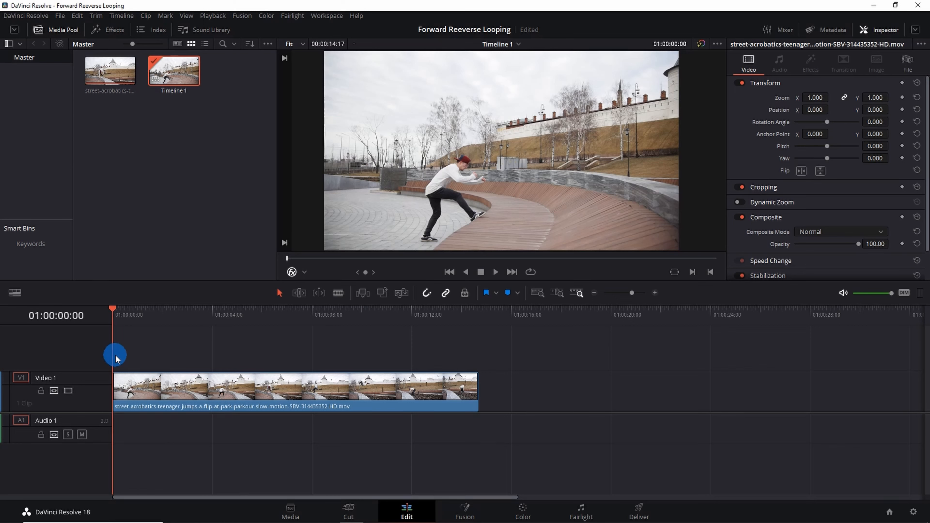
- Scrub the playhead to about 01:00:02:12 where the short loop should end
{"action": "left_click_drag", "start_coordinate": [114, 356], "coordinate": [168, 360]}
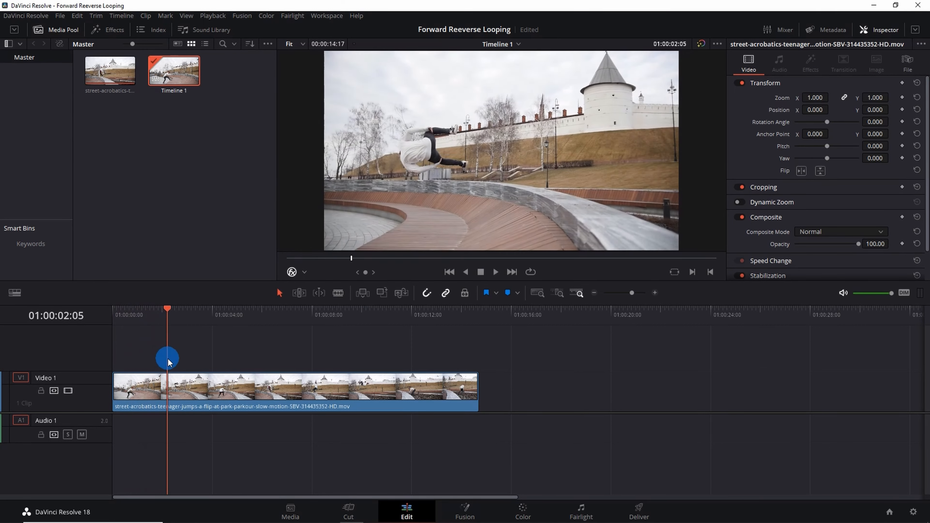
{"action": "left_click_drag", "start_coordinate": [169, 362], "coordinate": [175, 354]}
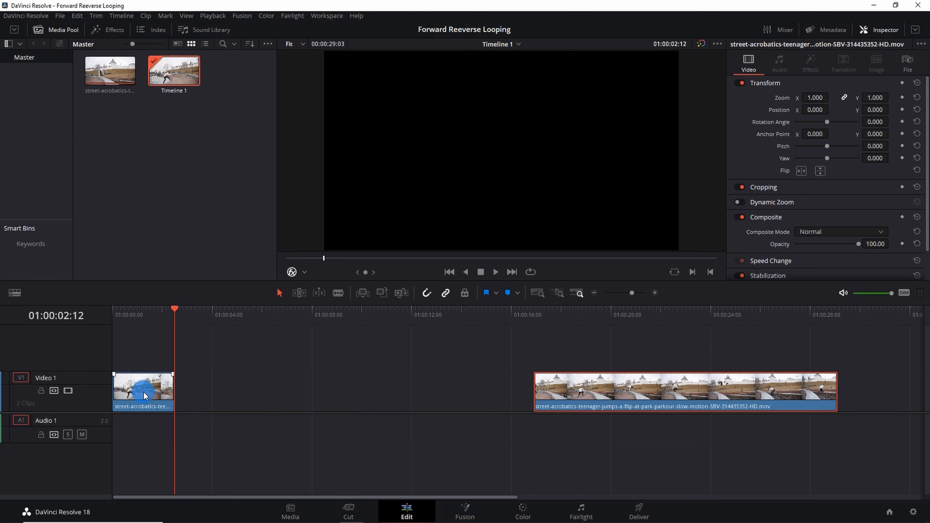
- Enable Retime Controls on the short opening clip
{"action": "right_click", "coordinate": [142, 391]}
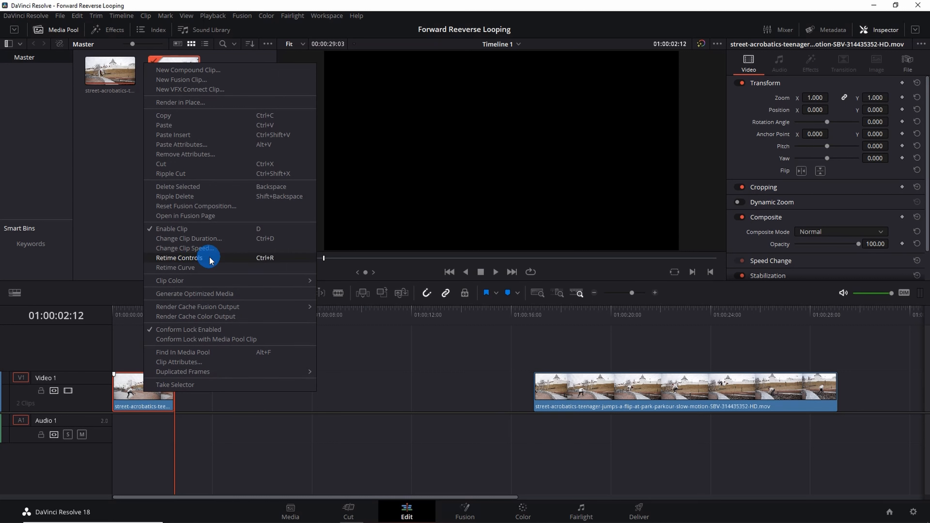
{"action": "left_click", "coordinate": [179, 257]}
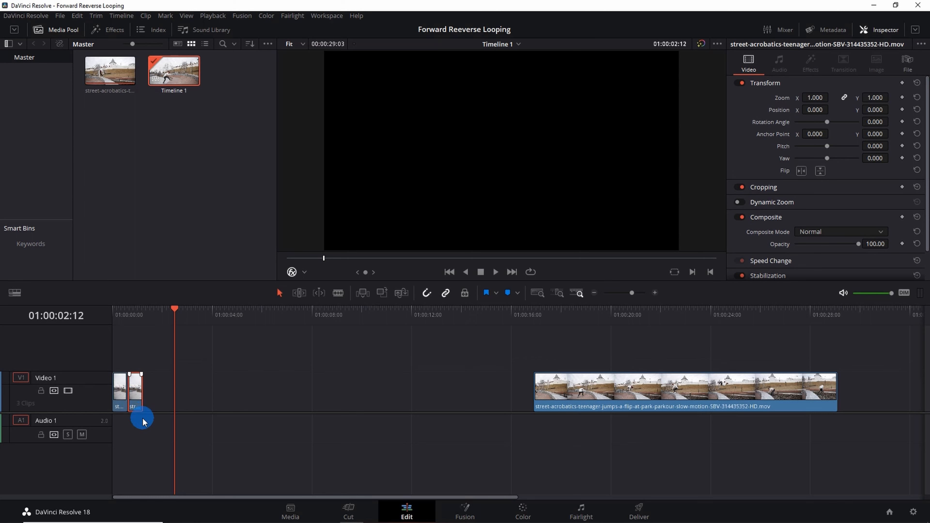
- Display the Retime Curve for the copied short clip
{"action": "right_click", "coordinate": [141, 418]}
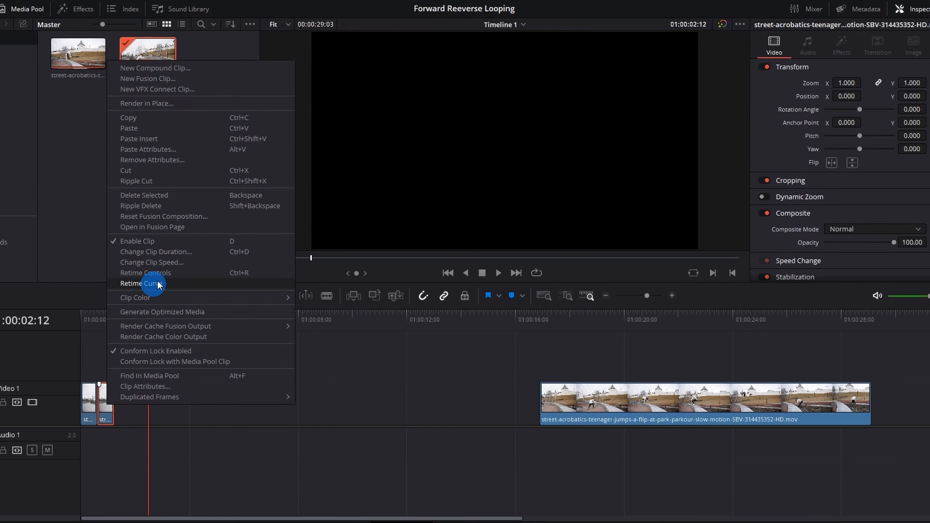
{"action": "left_click", "coordinate": [145, 273]}
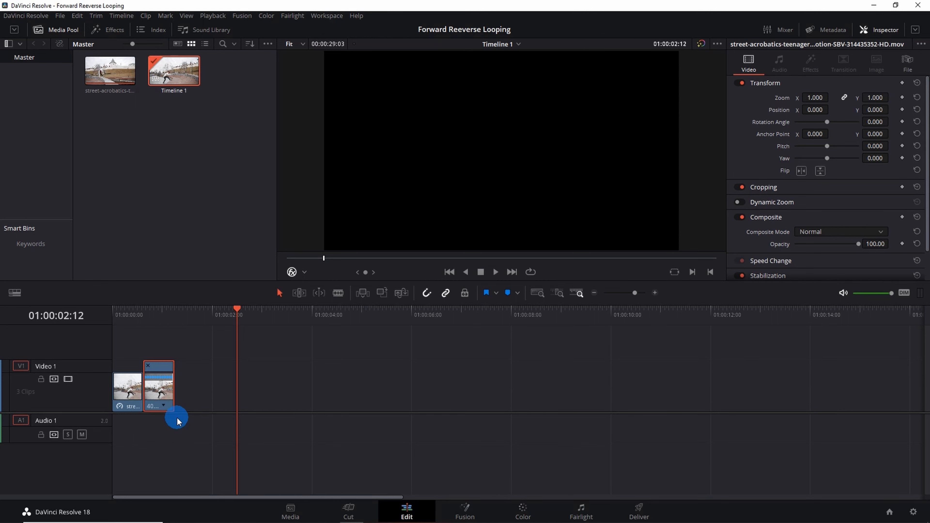
{"action": "mouse_move", "coordinate": [168, 405]}
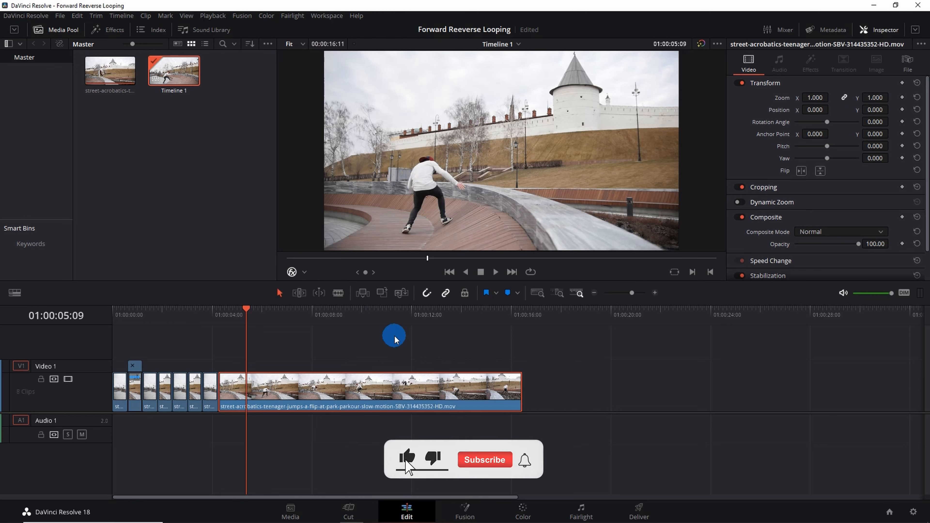
{"action": "left_click", "coordinate": [484, 459]}
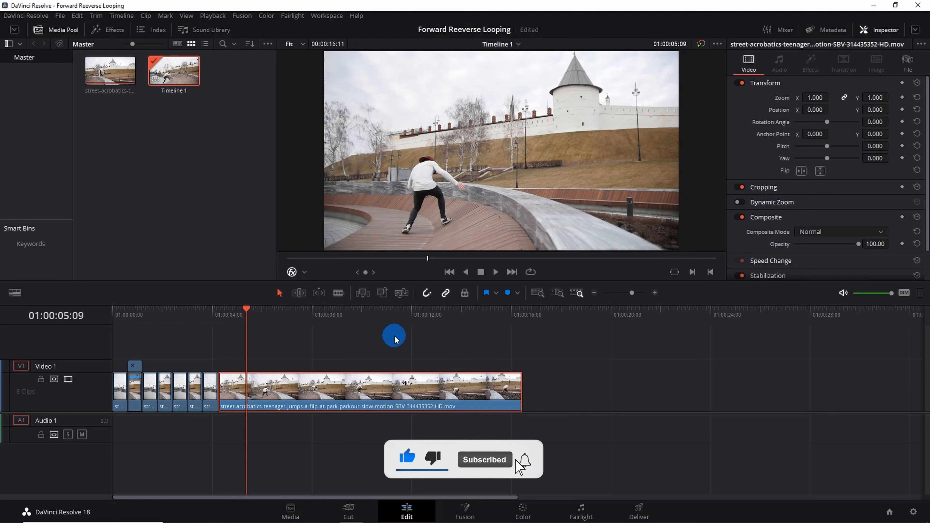